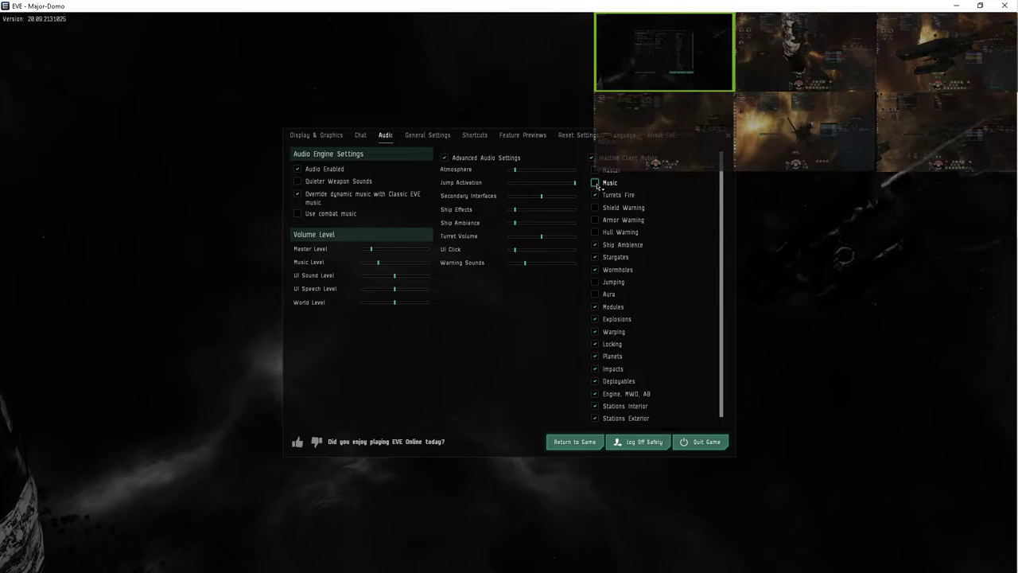
- Disable the Music category in the advanced audio settings list
click(595, 183)
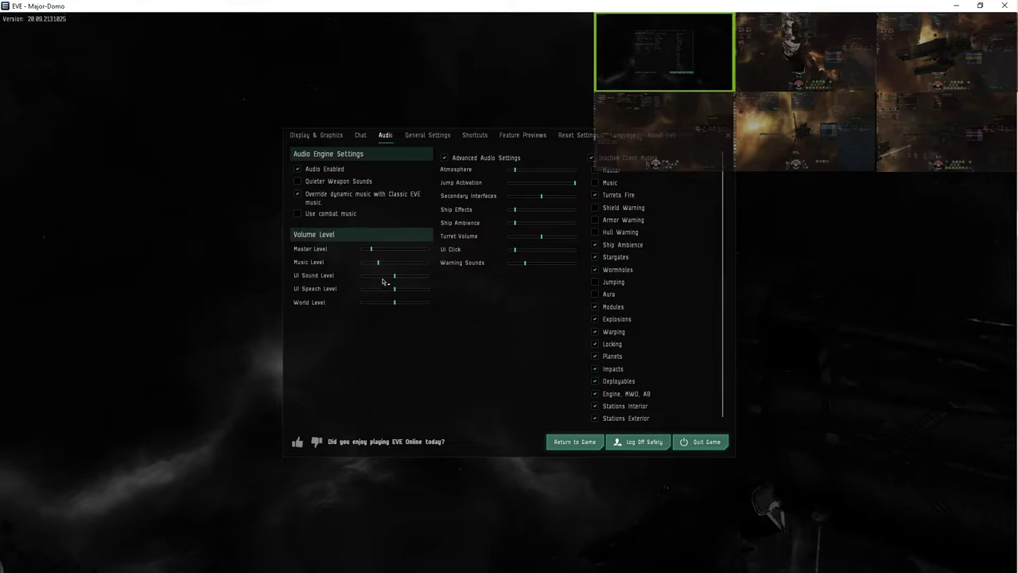